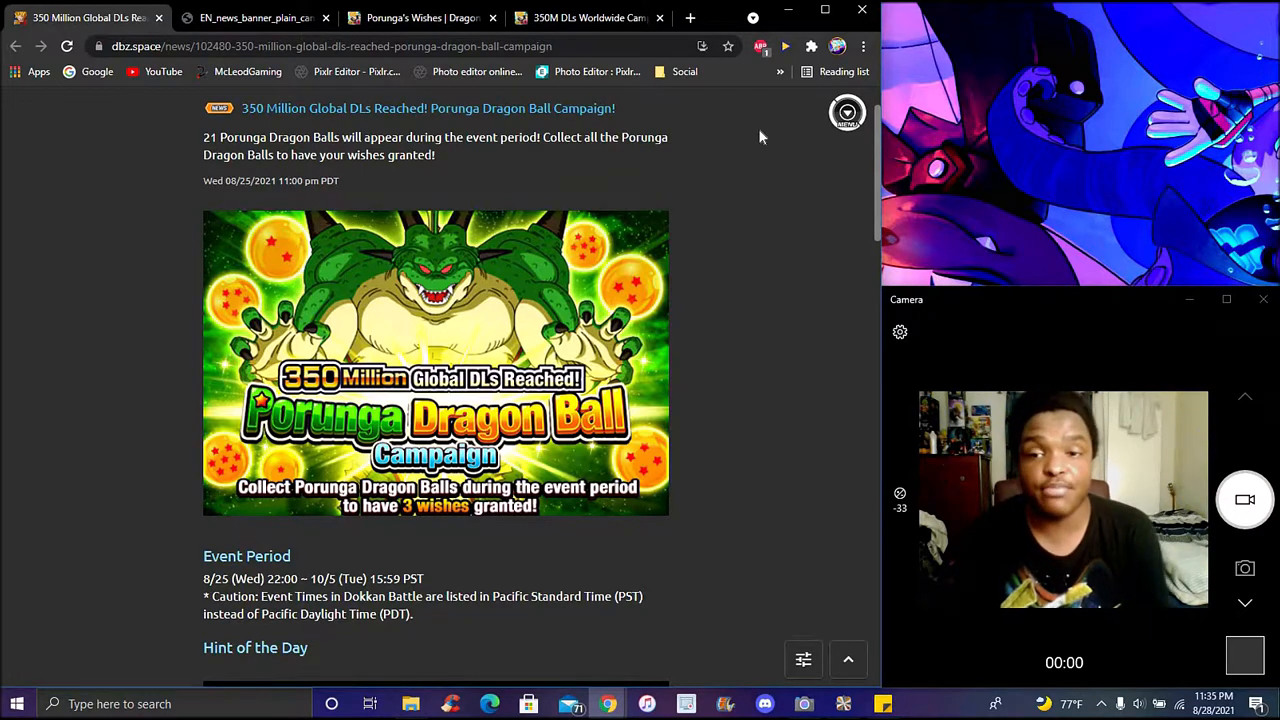
Step: Skim the Porunga Dragon Ball campaign news, then view the Porunga's Wishes hint schedule
scroll(down, 3)
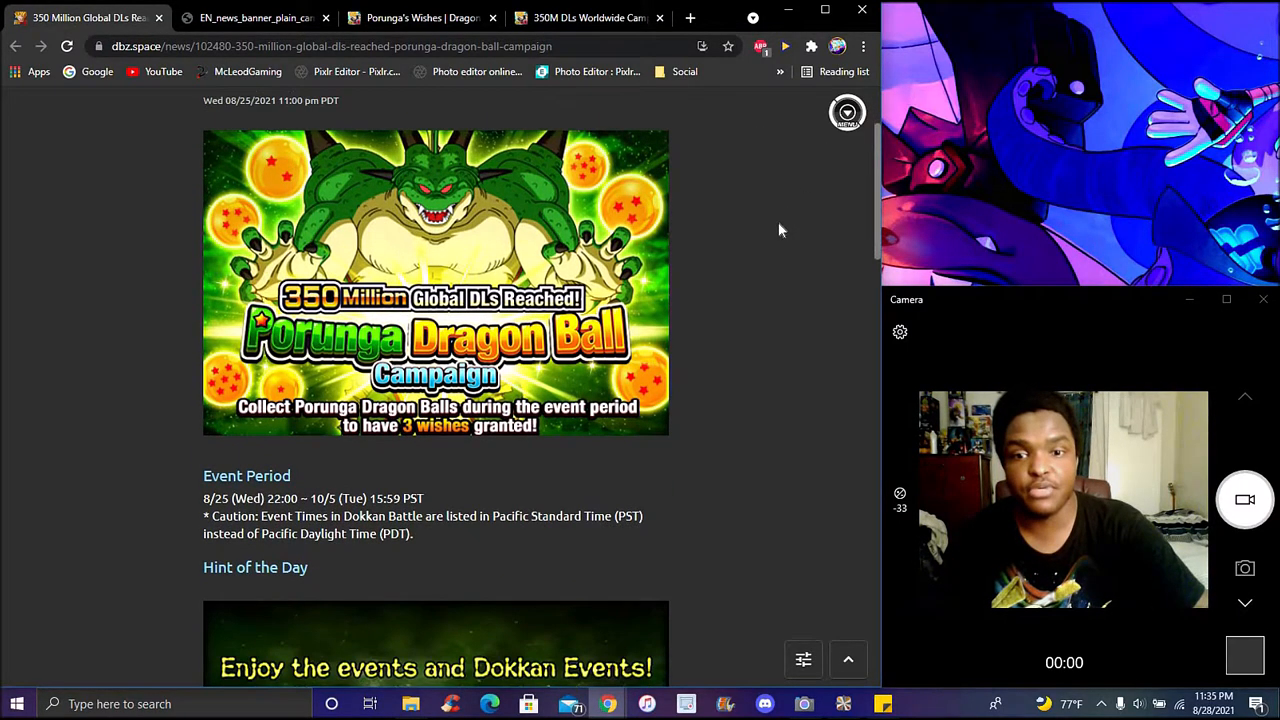
scroll(up, 3)
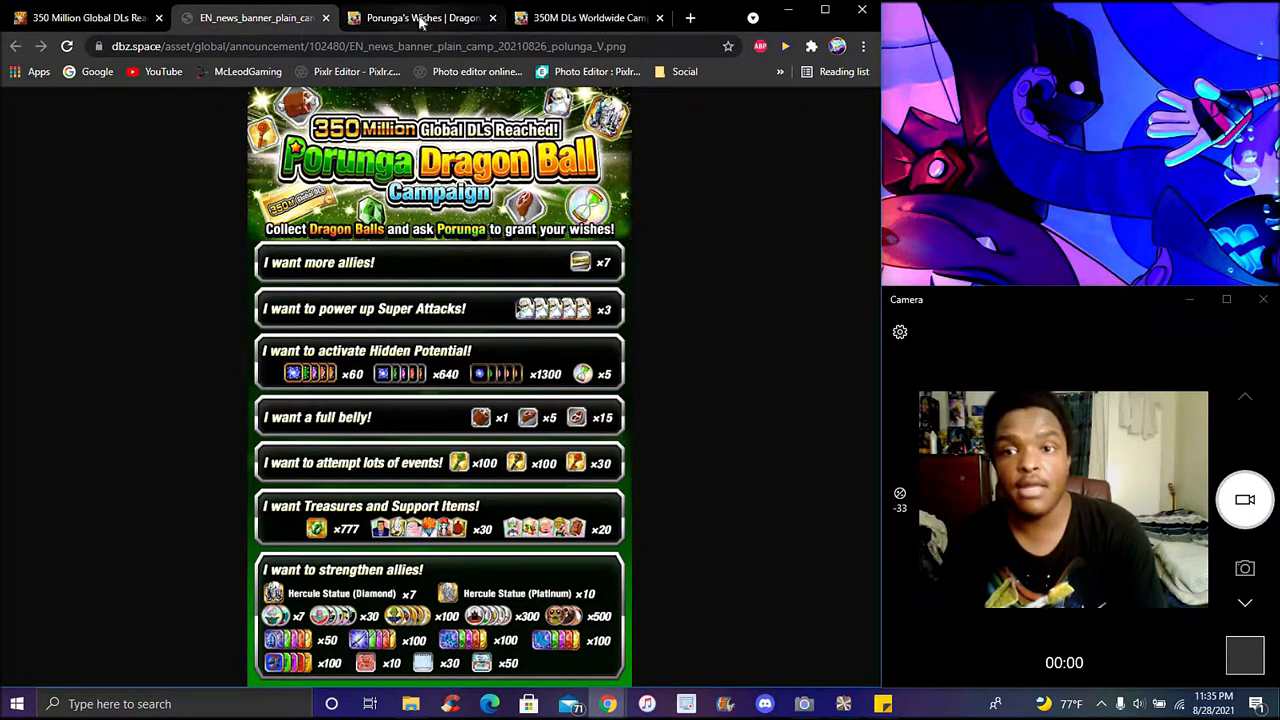
click(420, 18)
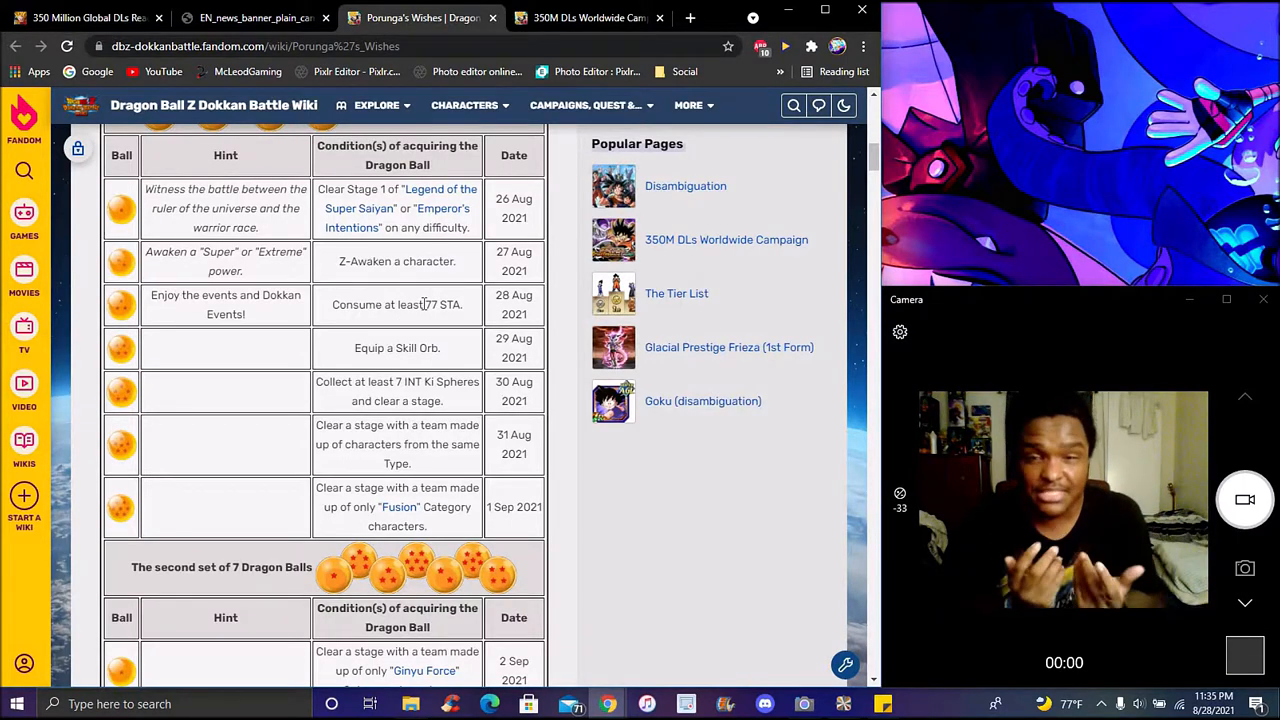
Step: Check the 350M DLs Worldwide Campaign page, the wishes table, then the 350 Million DLs news
click(588, 18)
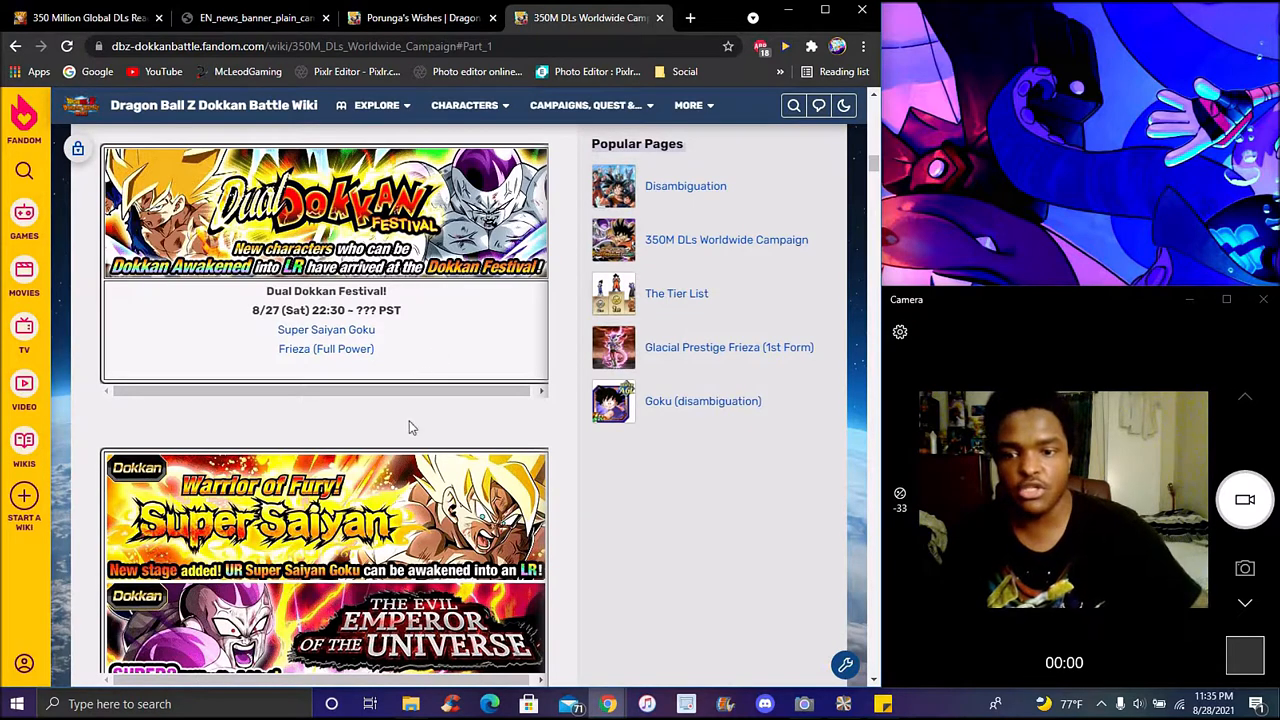
mouse_move(481, 308)
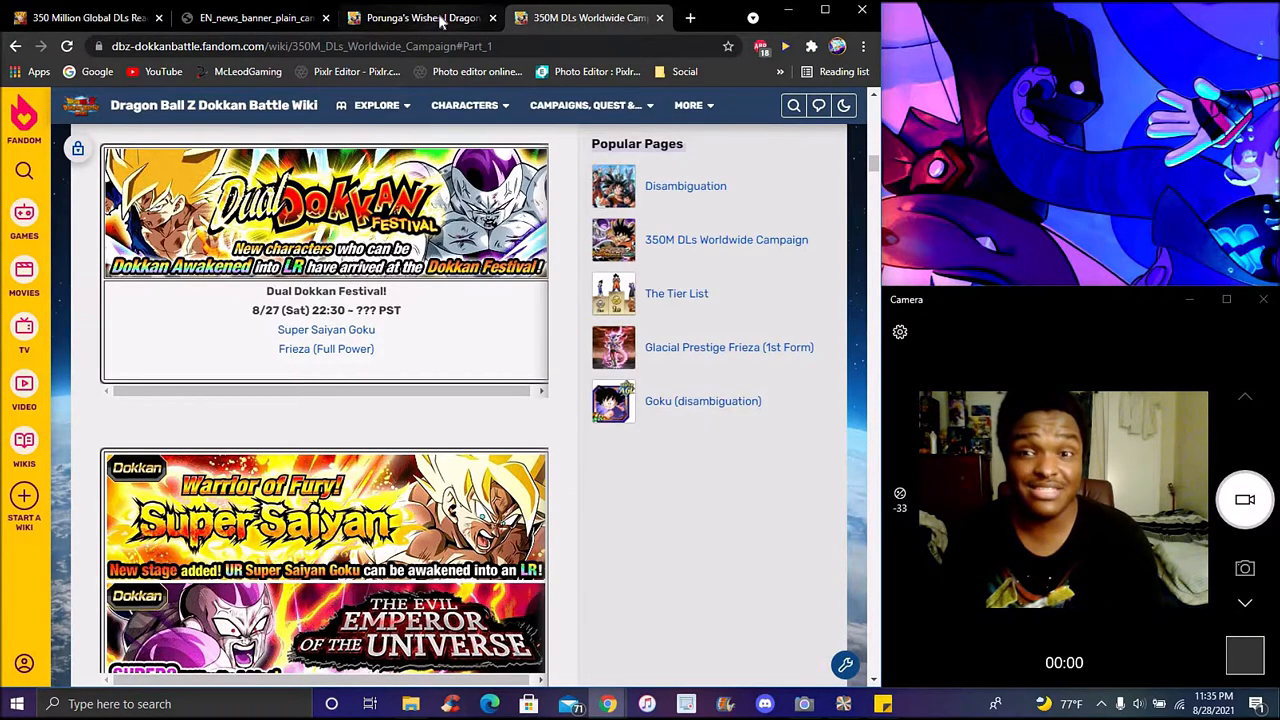
click(420, 18)
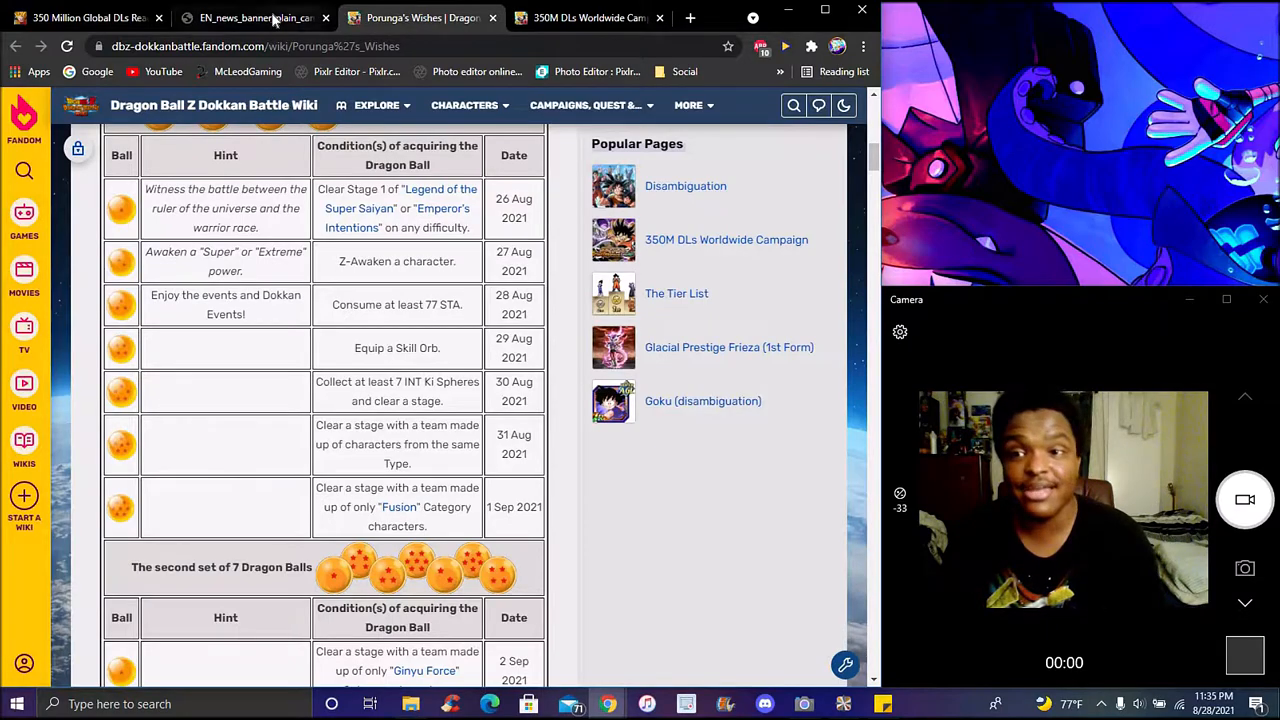
click(85, 18)
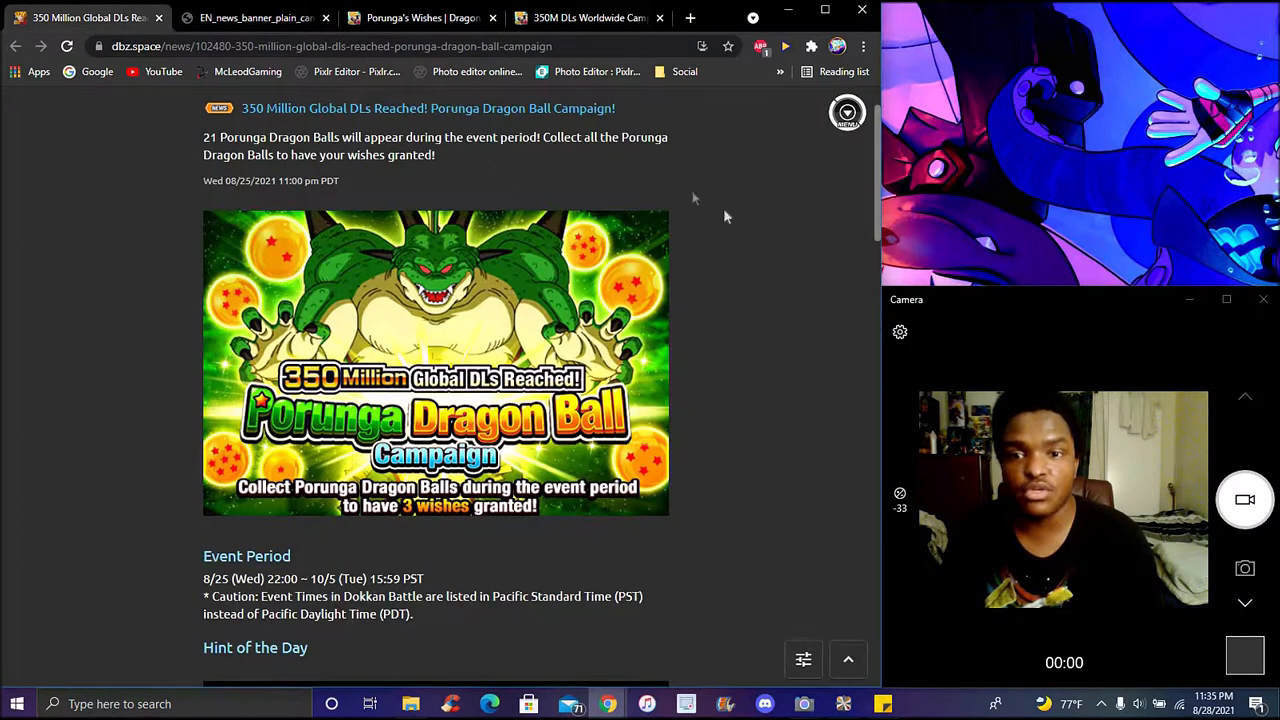